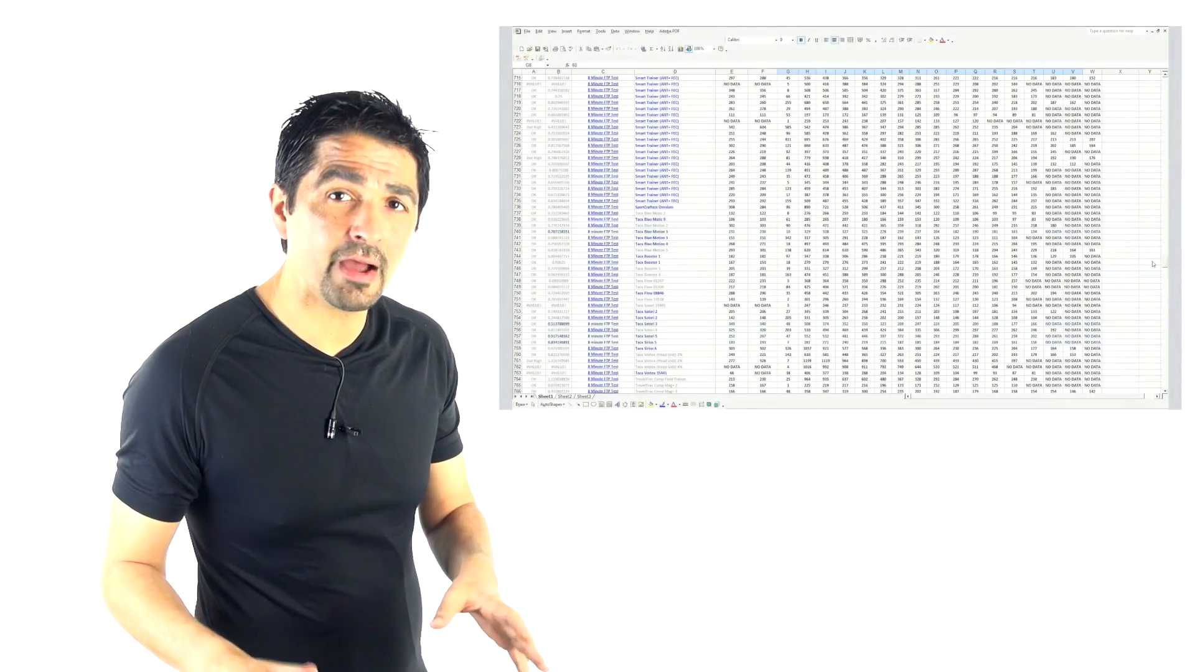
# Set the second multiplier to 0.87, giving 8x2 of 298.85057 and imputed 0.783
pyautogui.scroll(-3)
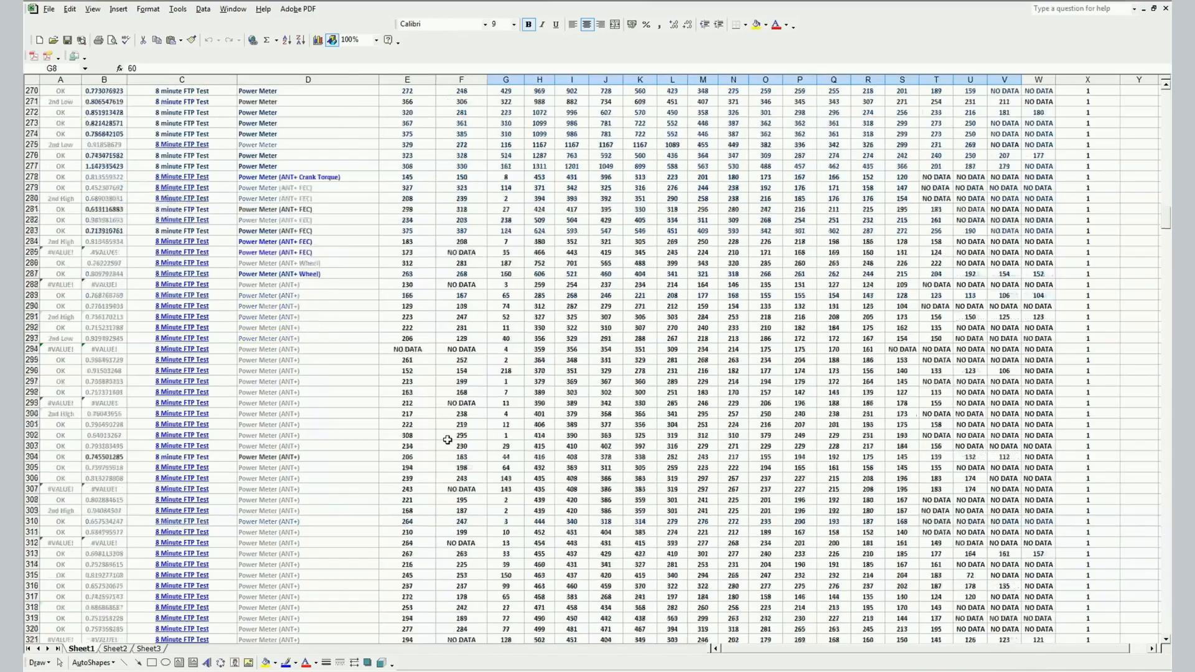
pyautogui.scroll(-3)
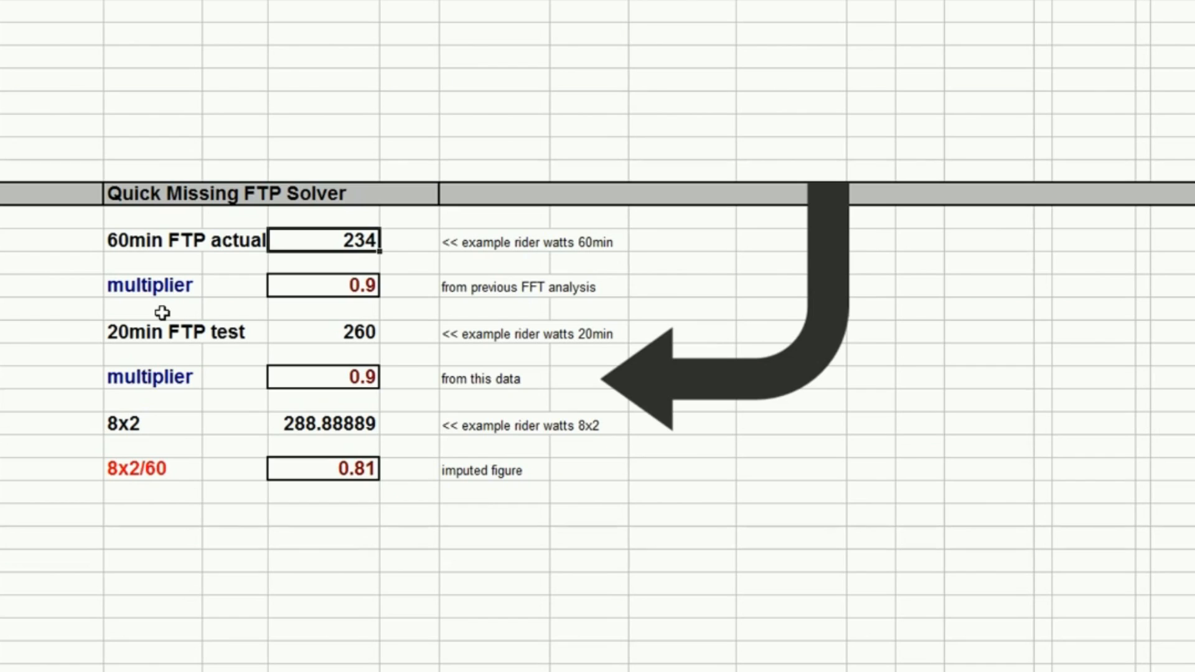
pyautogui.click(496, 354)
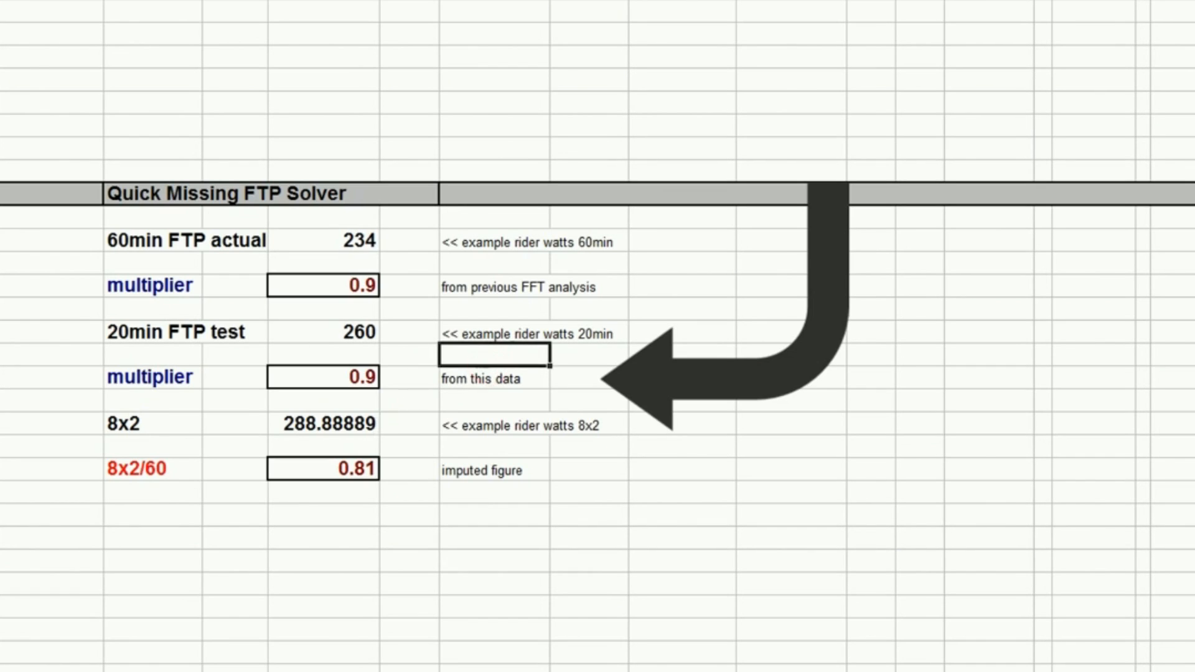
pyautogui.moveTo(155, 353)
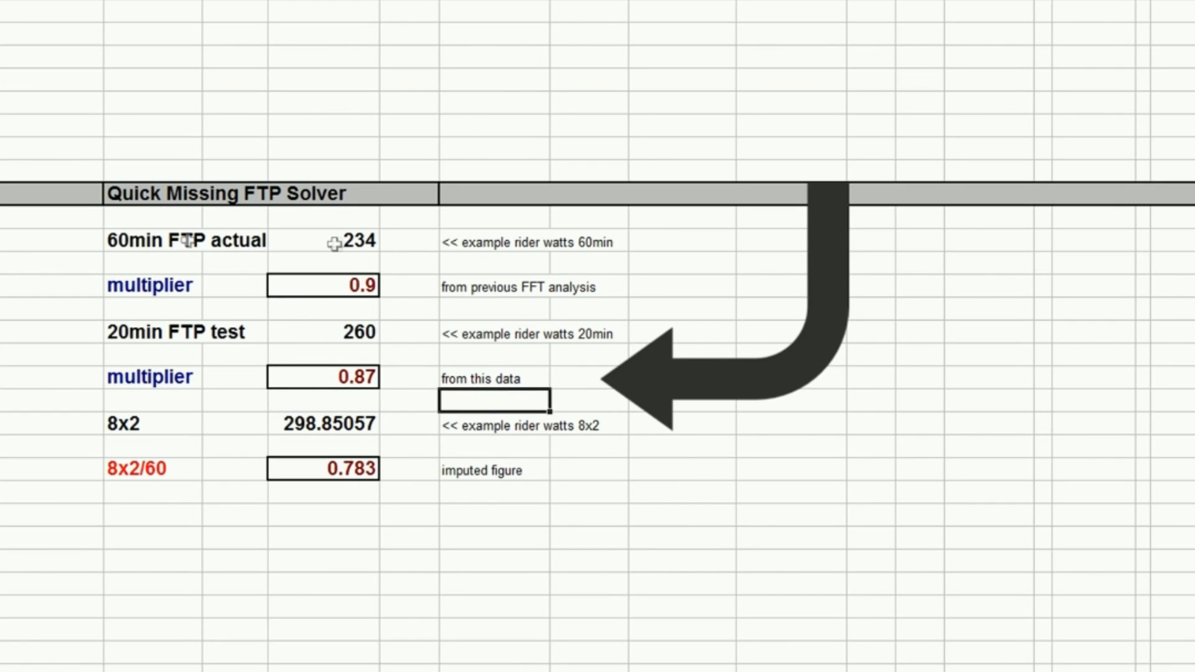
pyautogui.moveTo(335, 285)
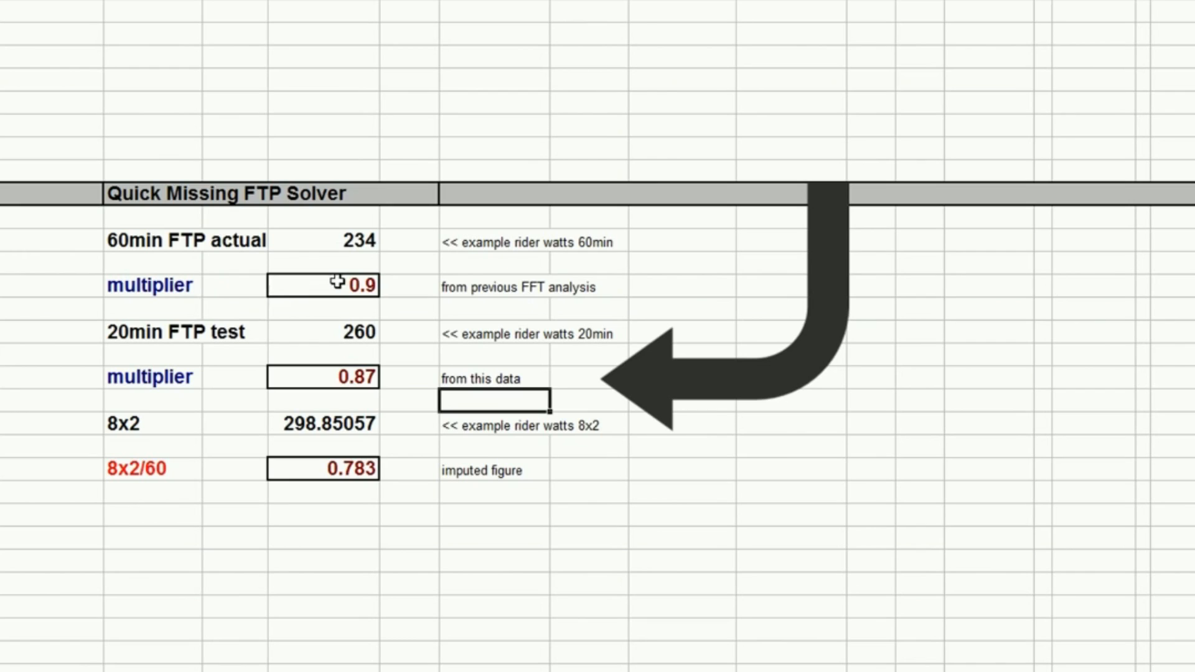
pyautogui.moveTo(329, 332)
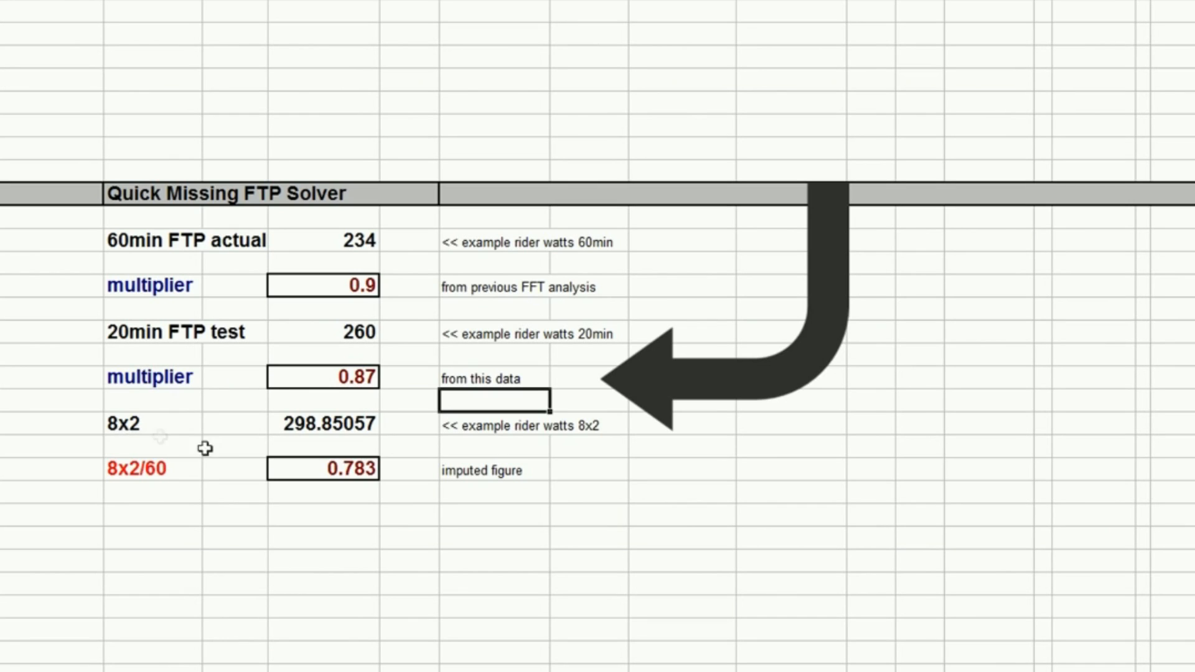
pyautogui.moveTo(537, 540)
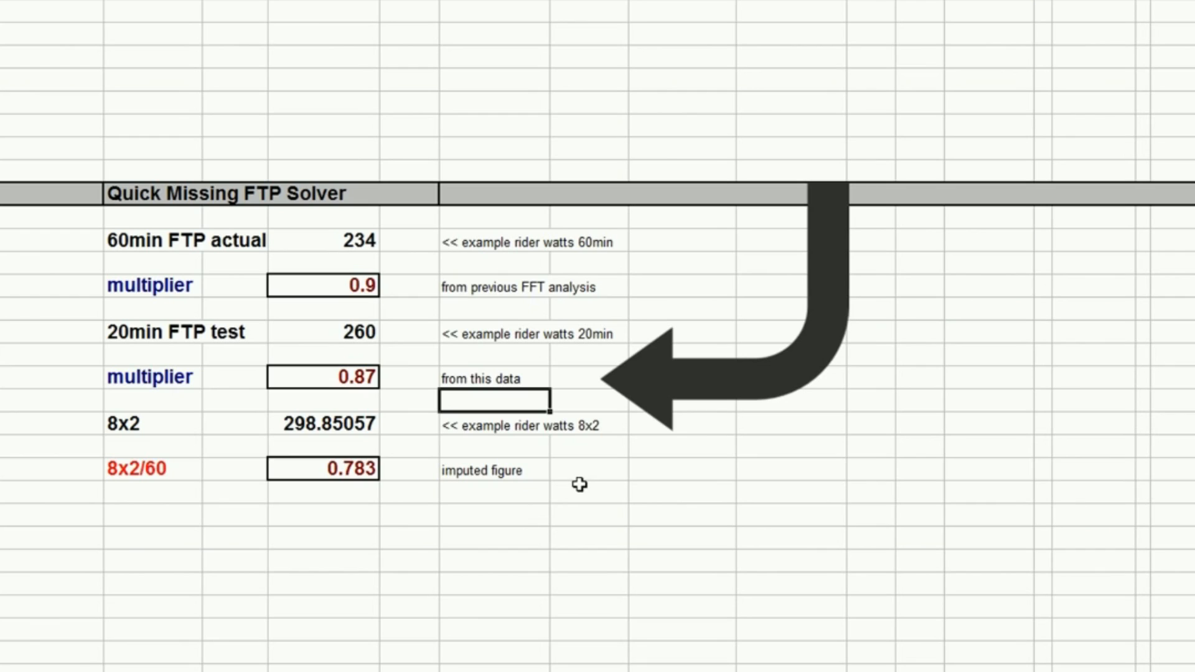
pyautogui.moveTo(415, 457)
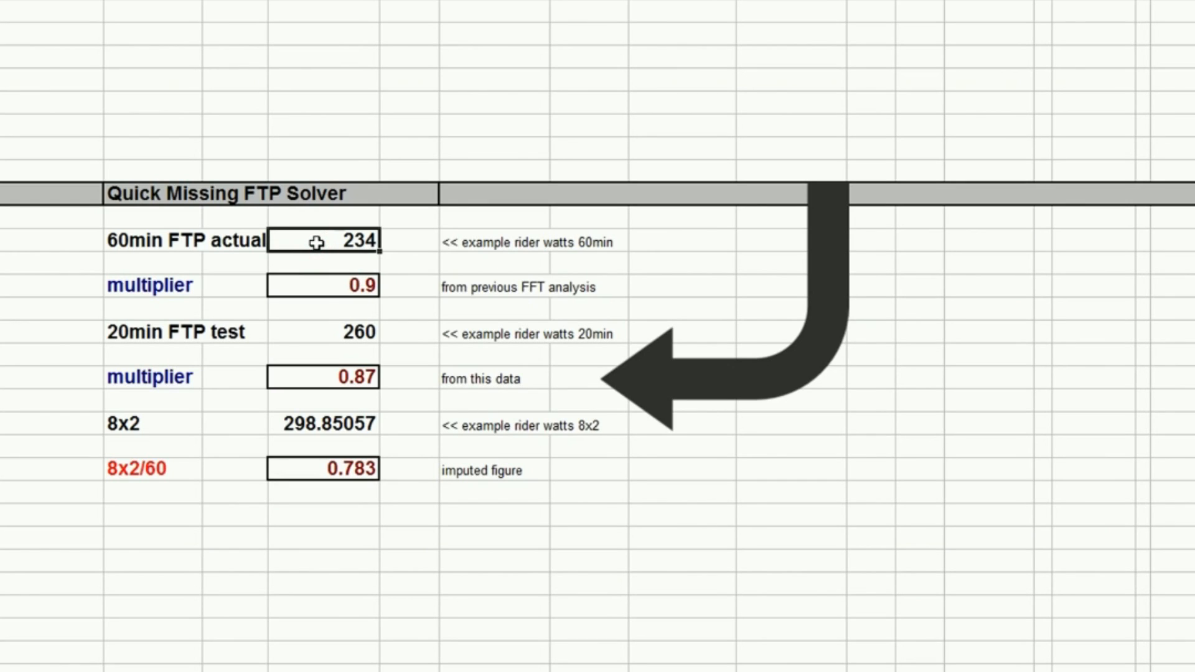
# Replace the 60min FTP actual of 234 with 275 watts
pyautogui.press('Delete')
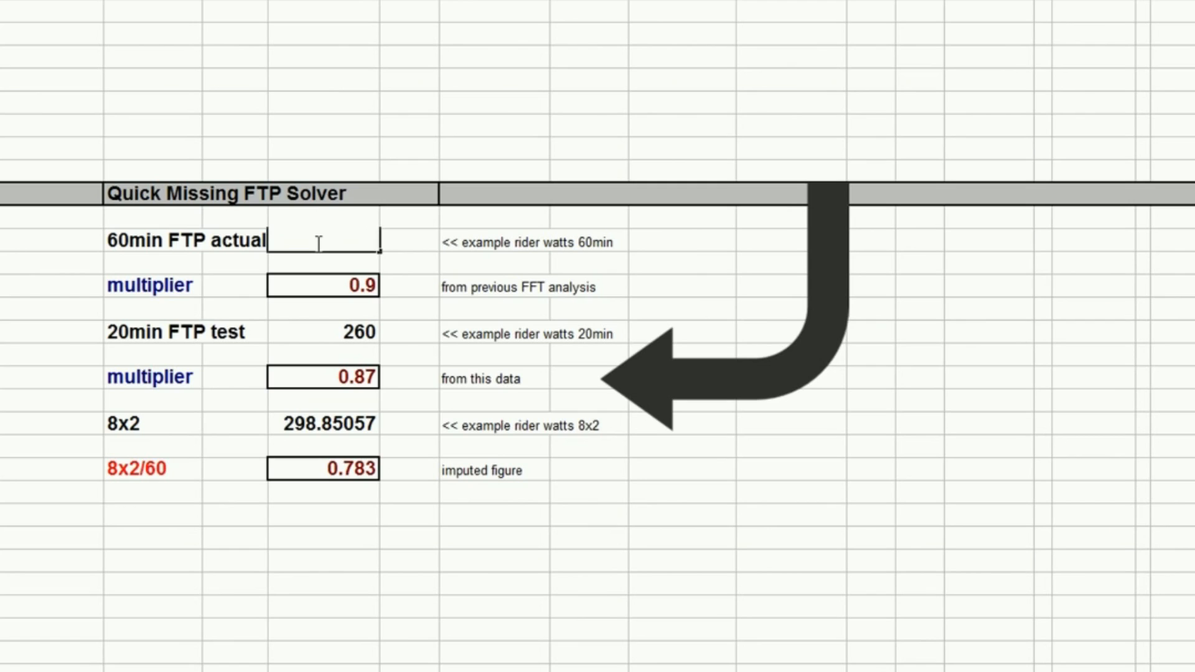
pyautogui.write('275')
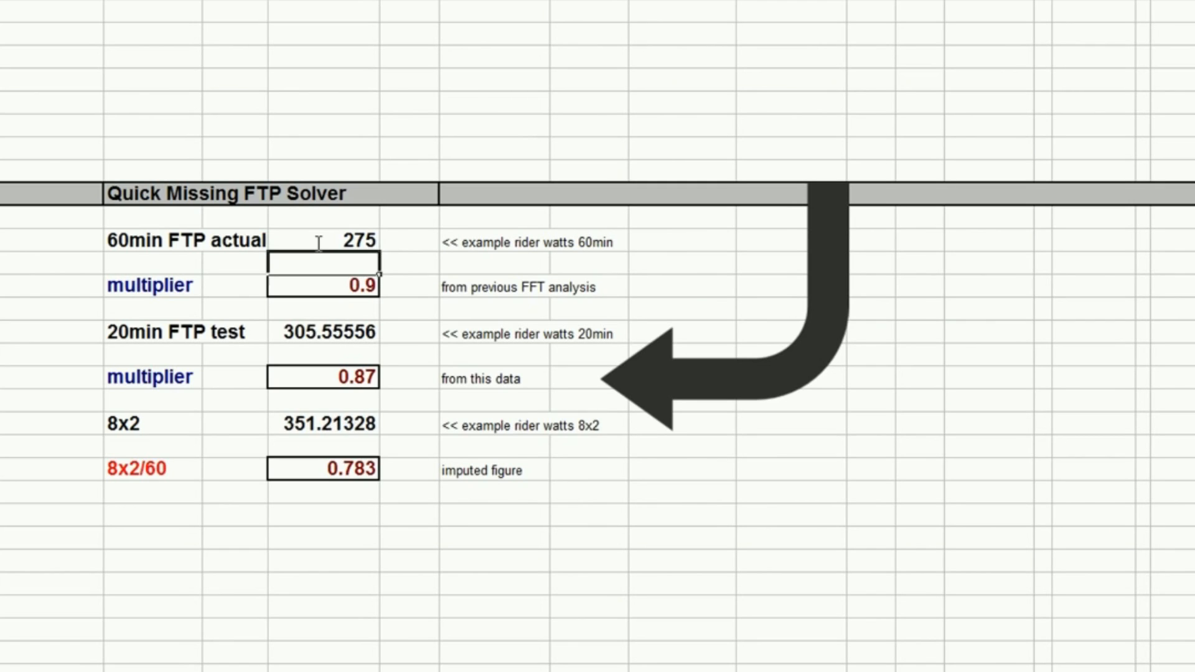
# Set the first multiplier to 0.855, giving 20min FTP 321.63743 and 8x2 369.69819
pyautogui.click(408, 377)
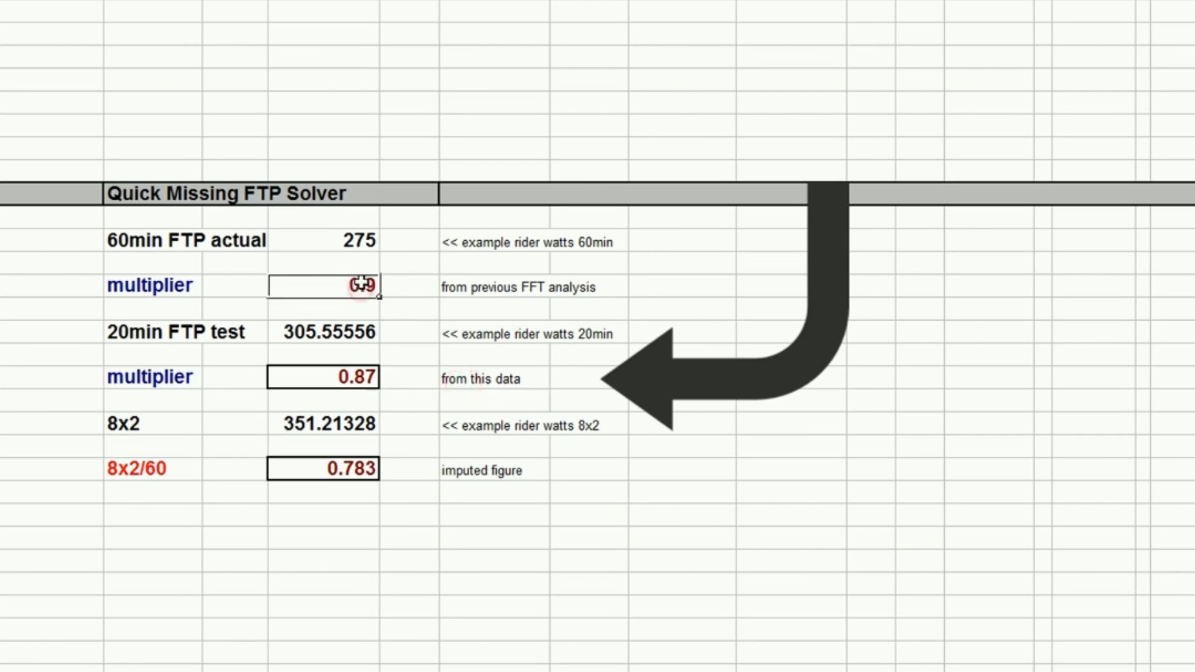
pyautogui.write('0.855')
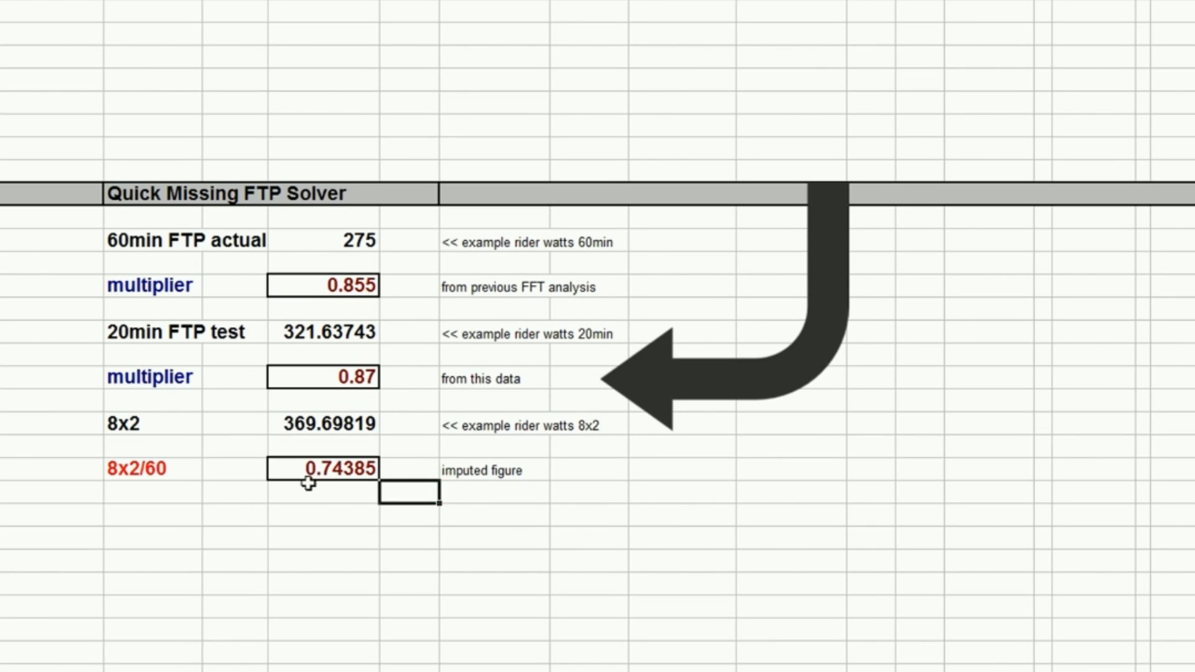
pyautogui.moveTo(312, 534)
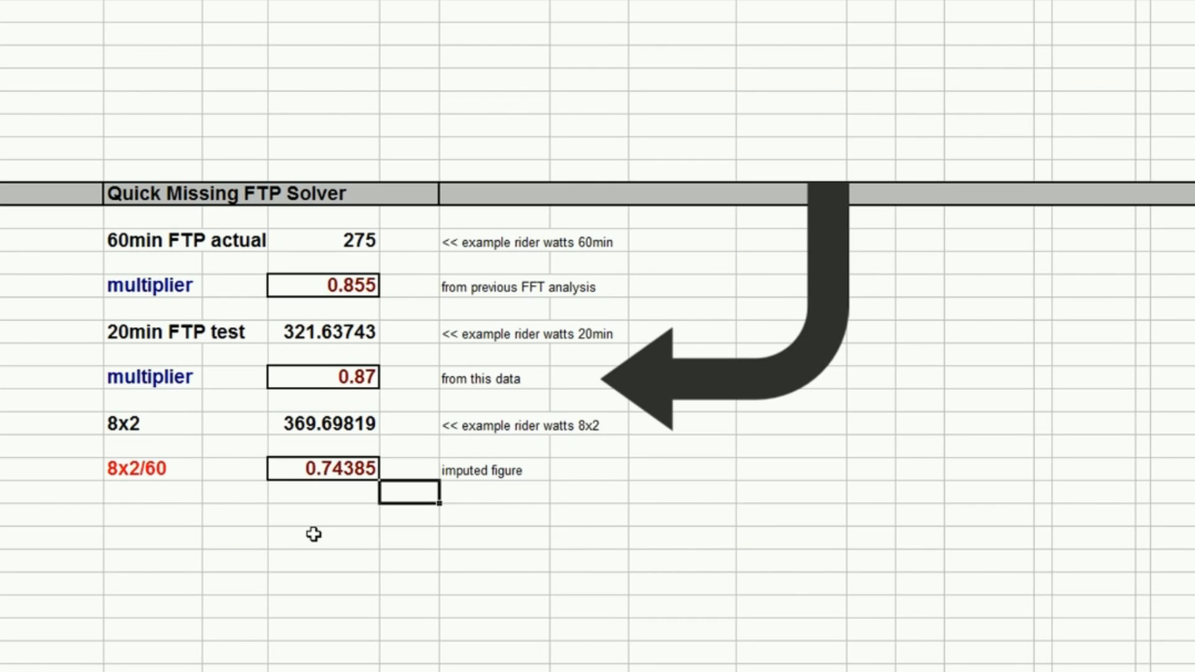
pyautogui.moveTo(319, 521)
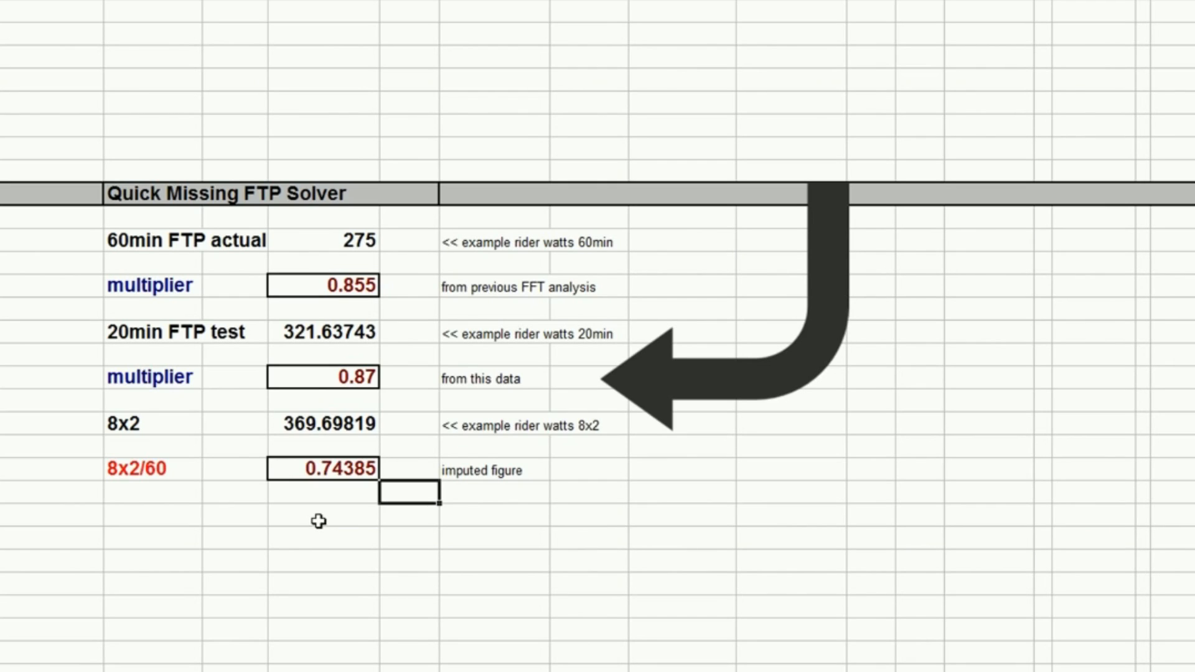